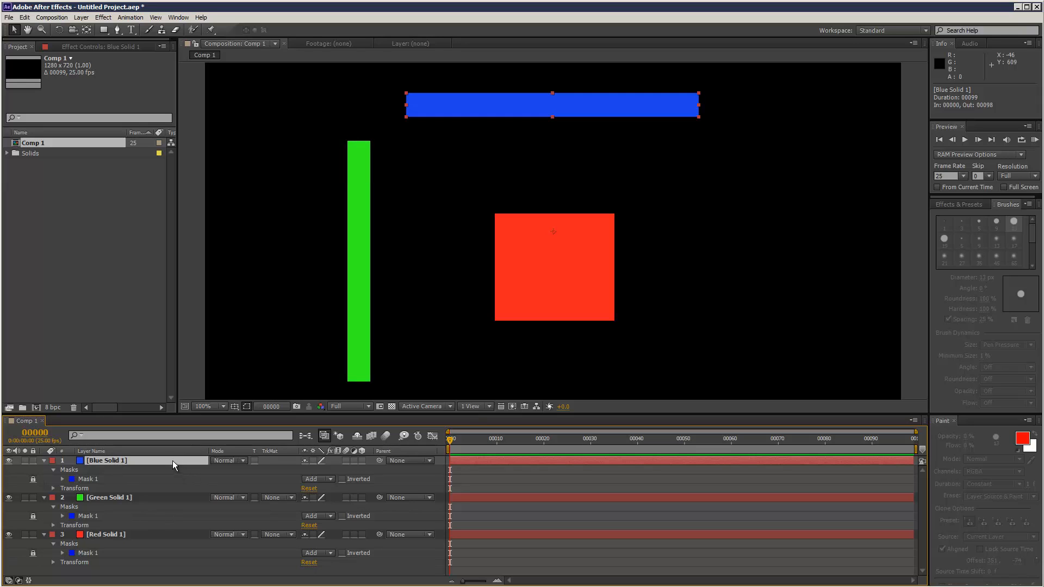
pyautogui.moveTo(515, 279)
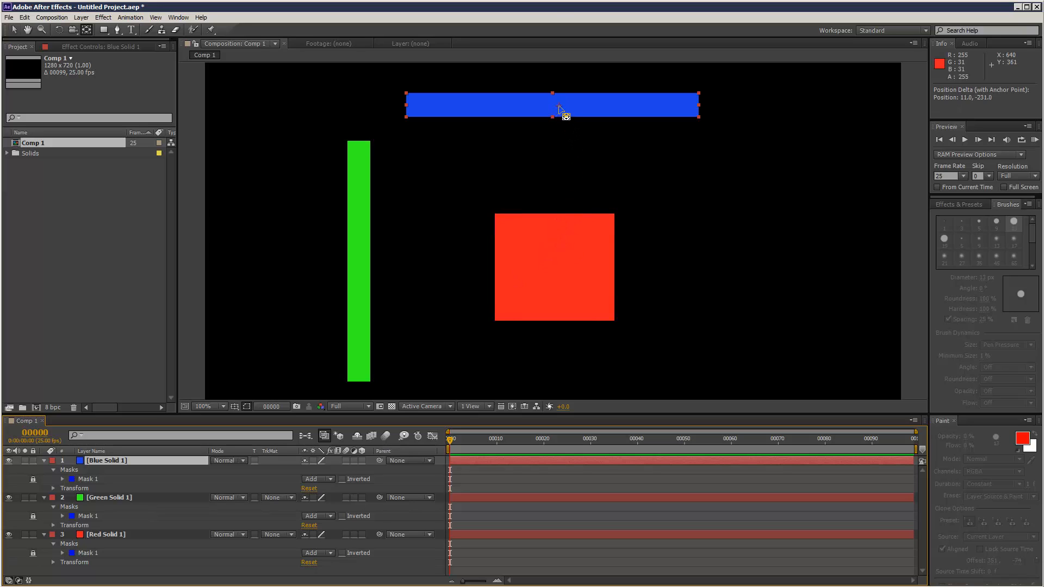
# - Select Red Solid 1 and drag the square around, leaving it at 655.0, 405.5
pyautogui.moveTo(566, 110); pyautogui.dragTo(413, 100)
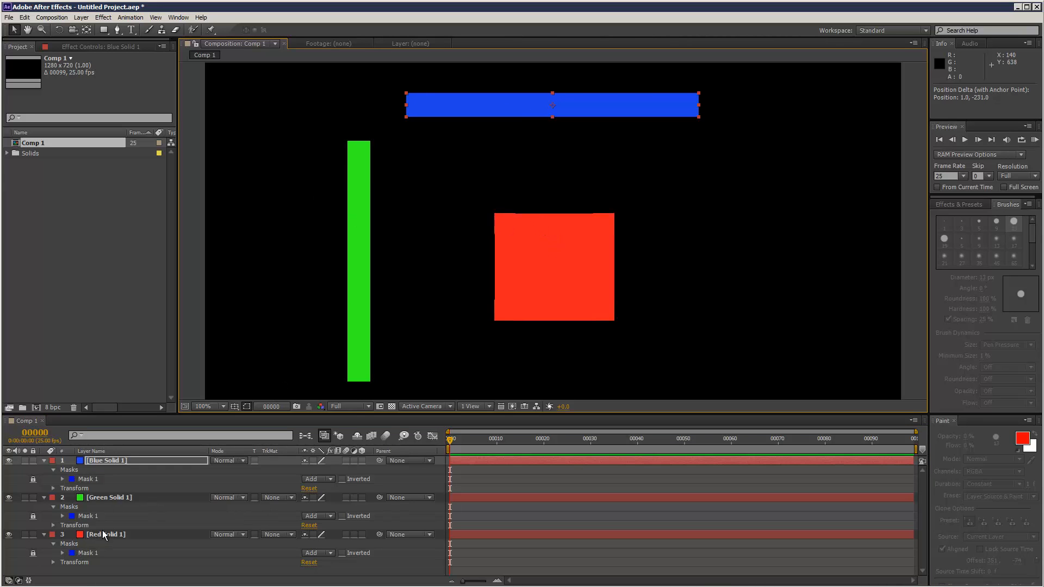
pyautogui.click(108, 498)
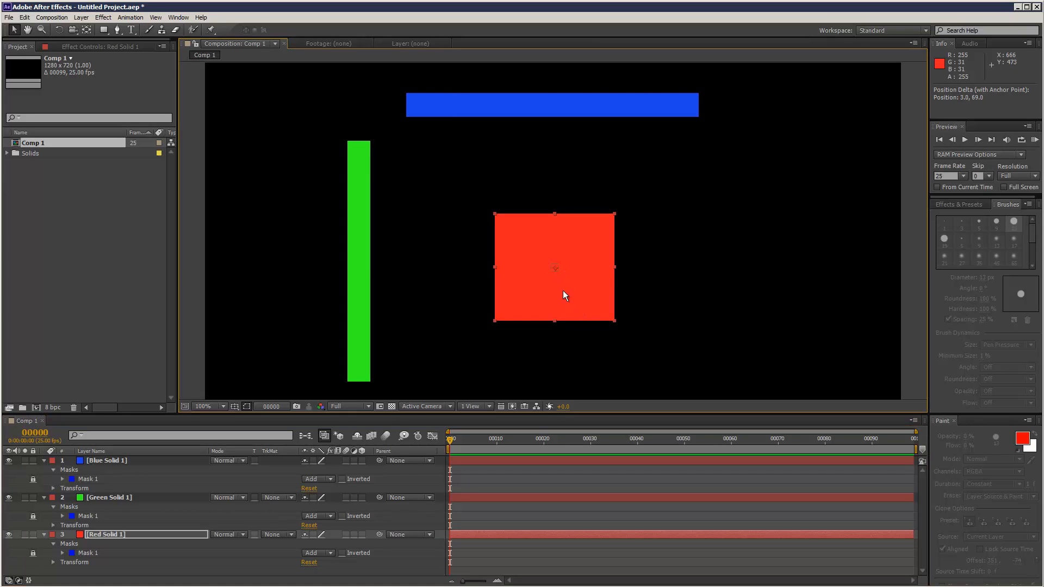
pyautogui.moveTo(207, 557)
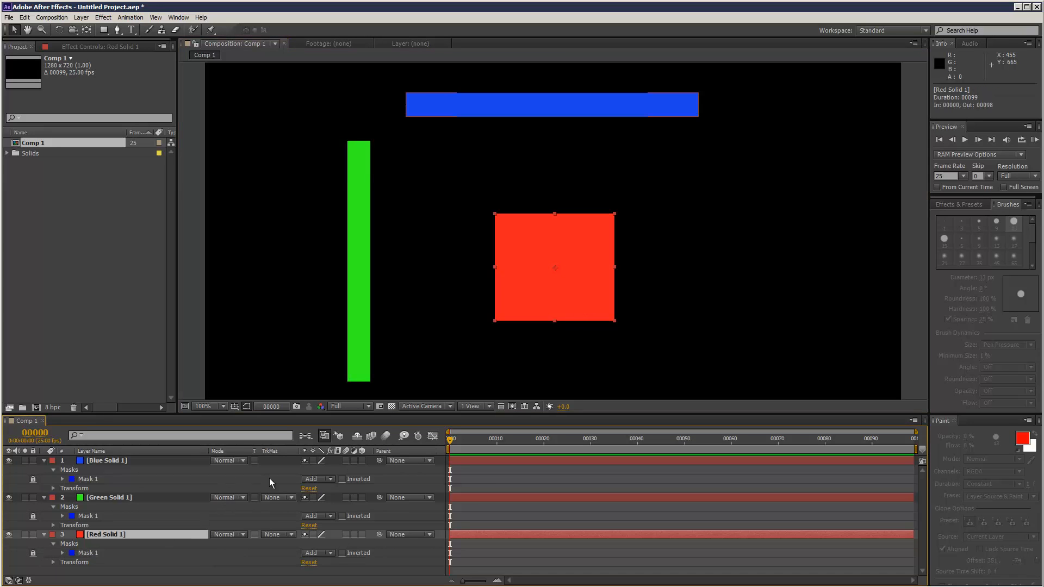
pyautogui.moveTo(554, 279)
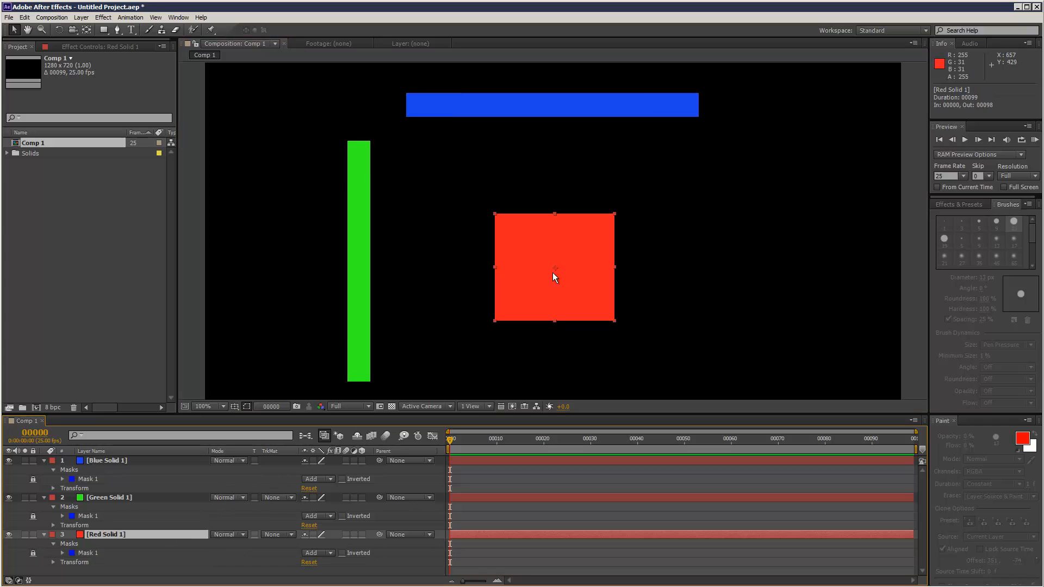
pyautogui.moveTo(583, 270)
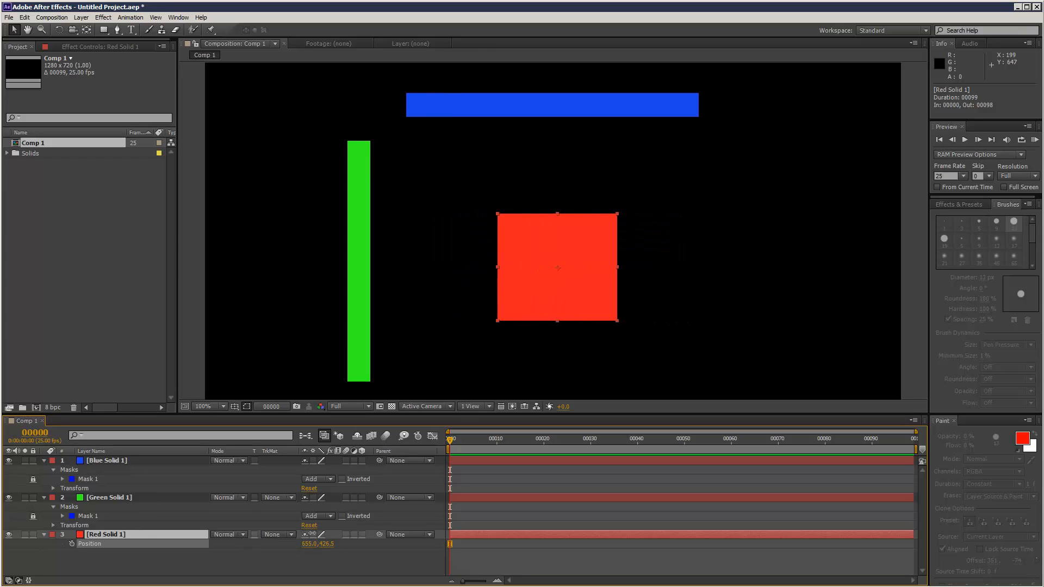
pyautogui.moveTo(558, 266); pyautogui.dragTo(571, 266)
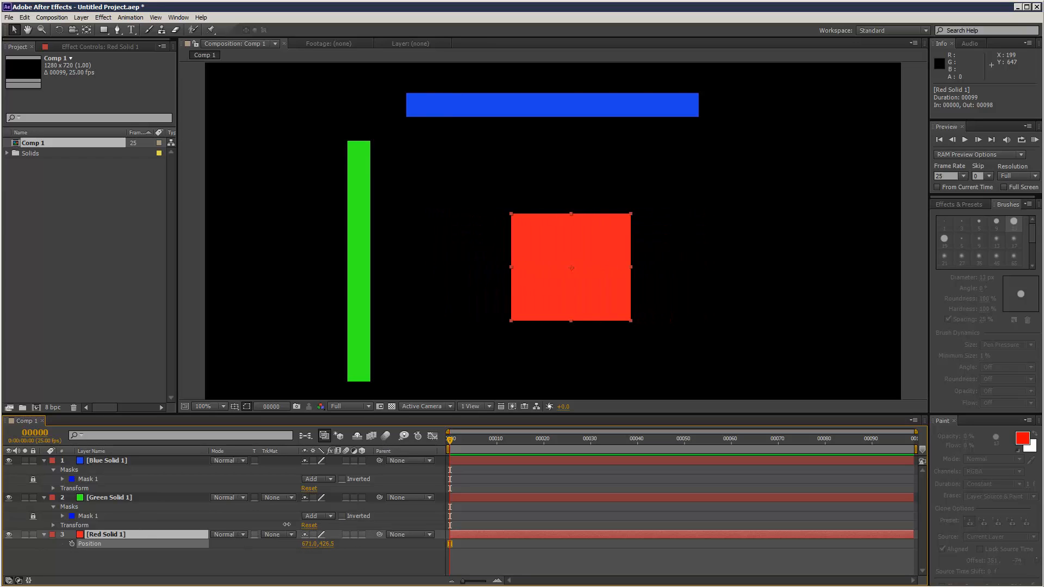
pyautogui.moveTo(570, 268); pyautogui.dragTo(590, 268)
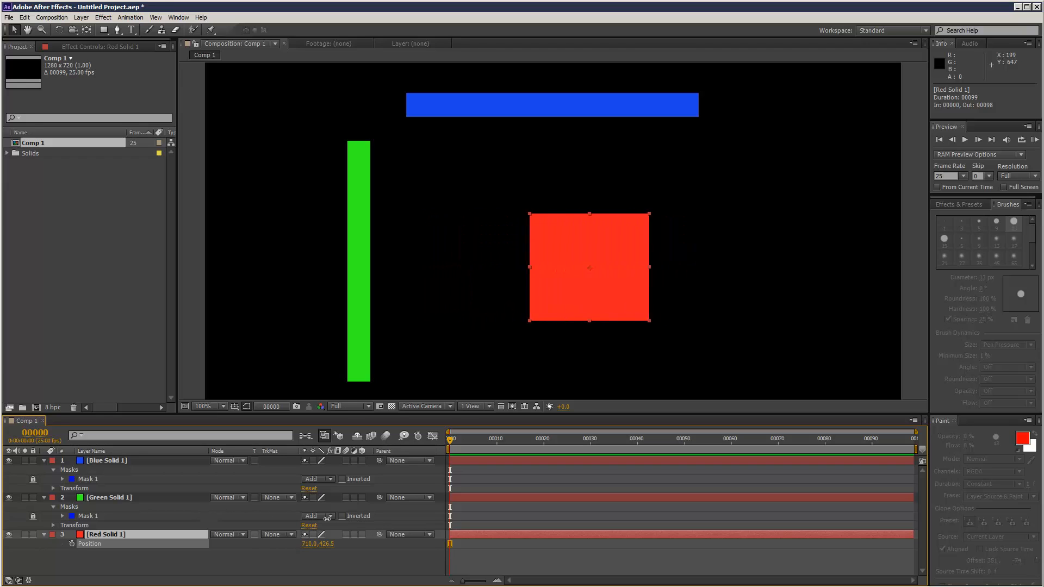
pyautogui.moveTo(589, 266); pyautogui.dragTo(513, 266)
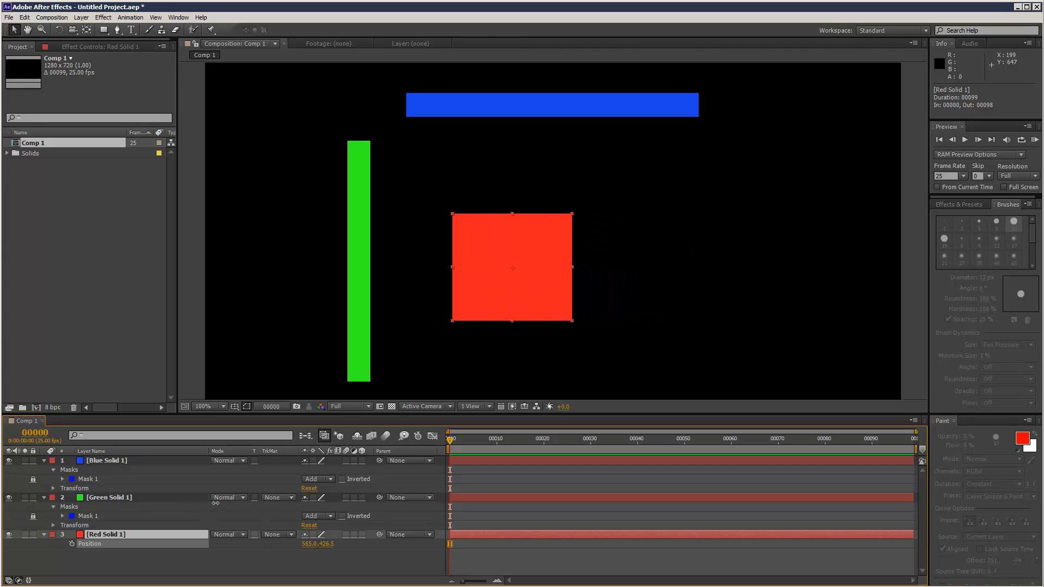
pyautogui.moveTo(513, 268); pyautogui.dragTo(505, 267)
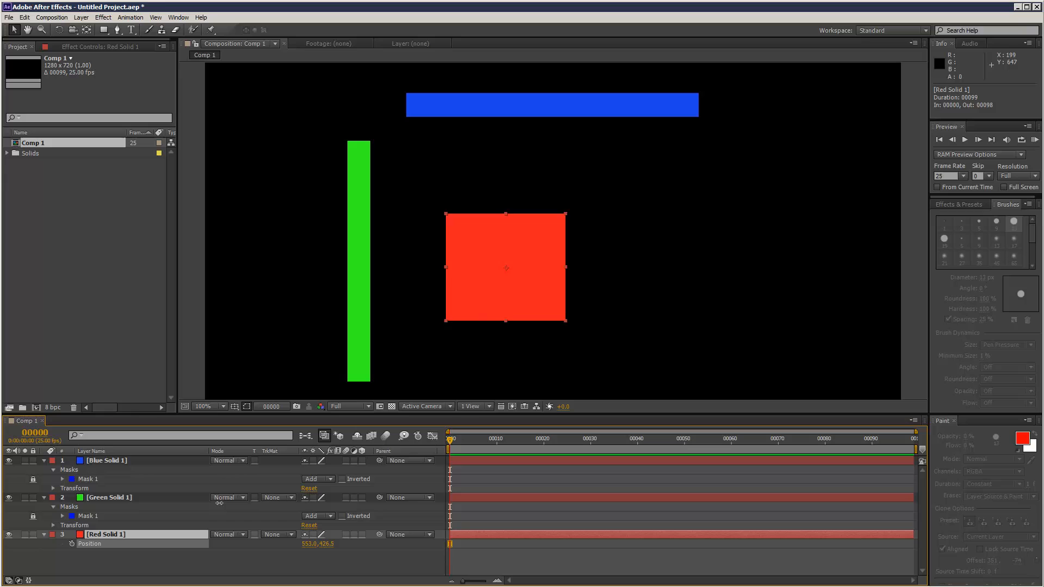
pyautogui.moveTo(506, 267); pyautogui.dragTo(560, 196)
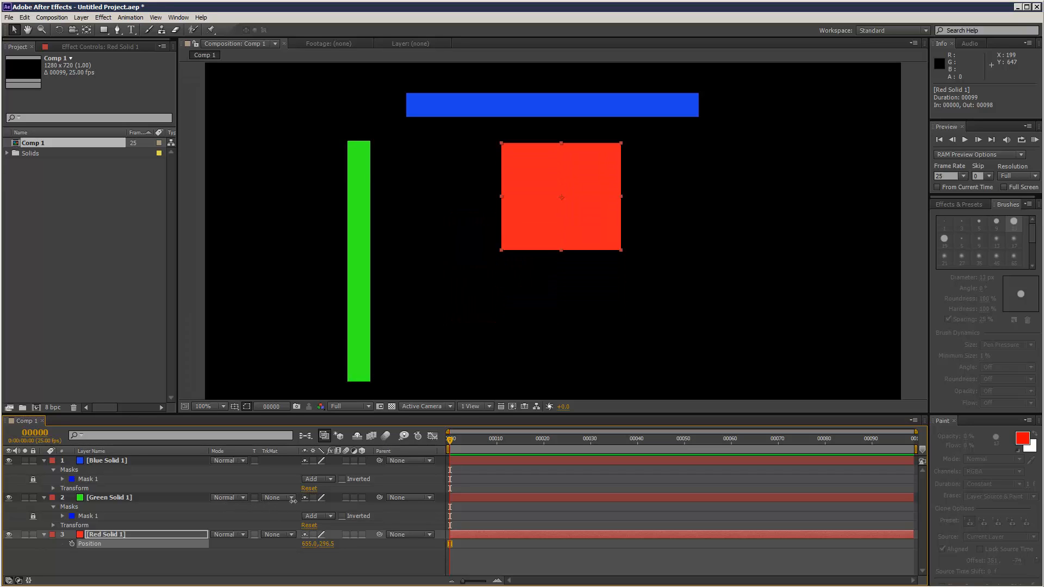
pyautogui.moveTo(560, 196); pyautogui.dragTo(560, 278)
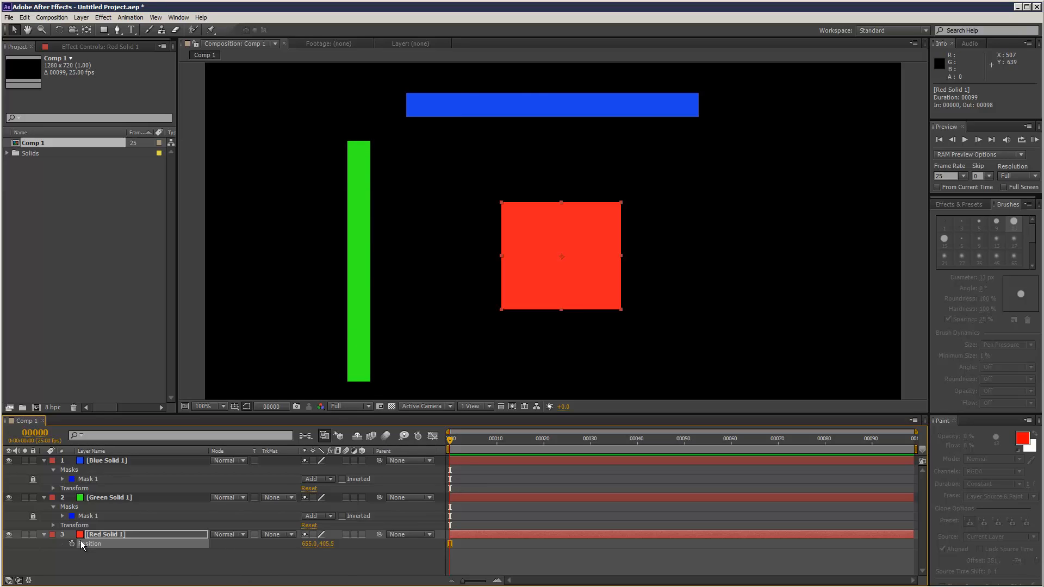
pyautogui.moveTo(69, 544)
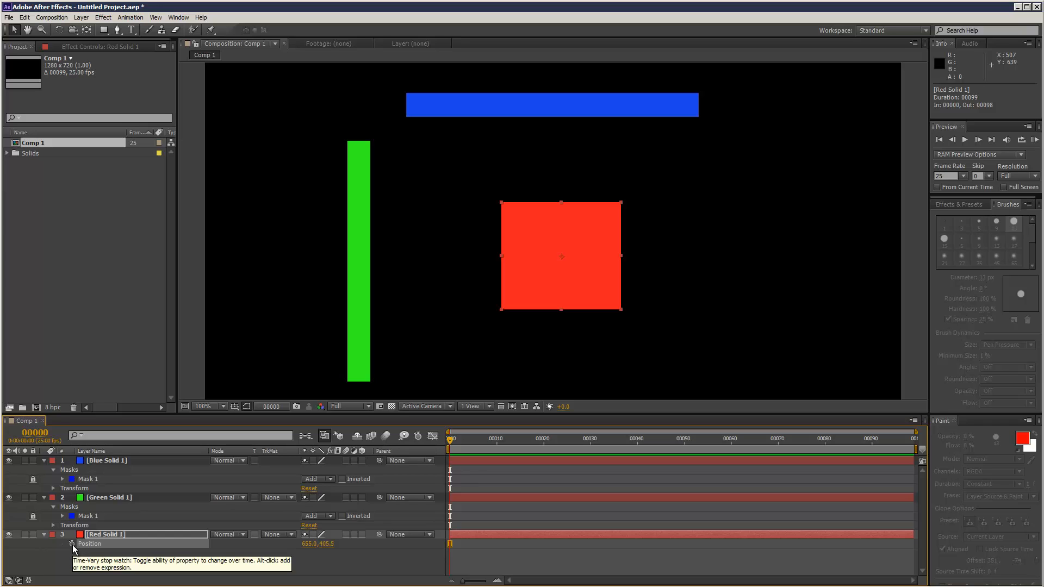
pyautogui.click(70, 543)
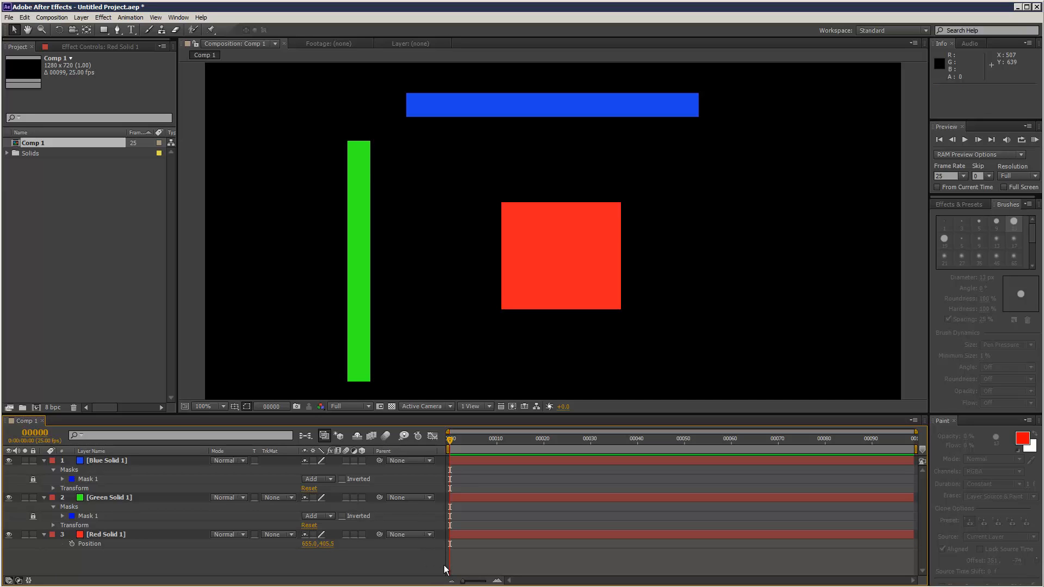
pyautogui.moveTo(448, 401)
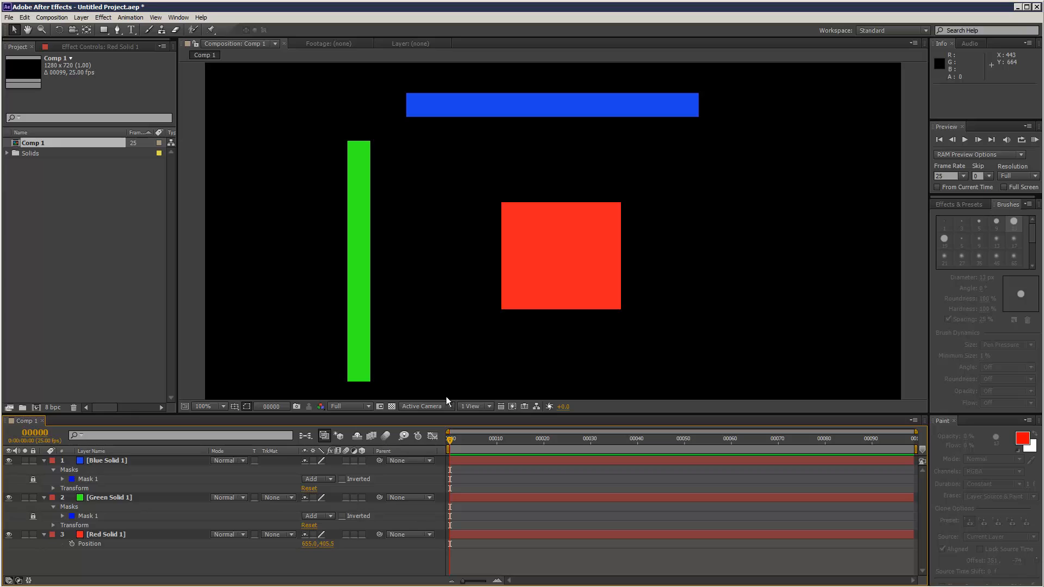
pyautogui.moveTo(375, 382)
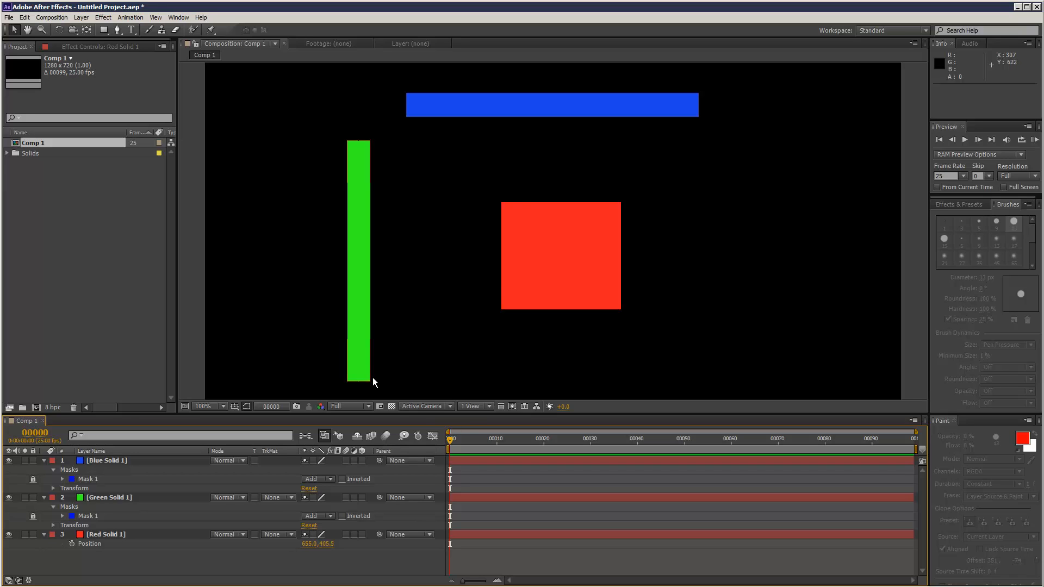
# - Select the Blue Solid 1 layer to receive the position expression
pyautogui.click(106, 534)
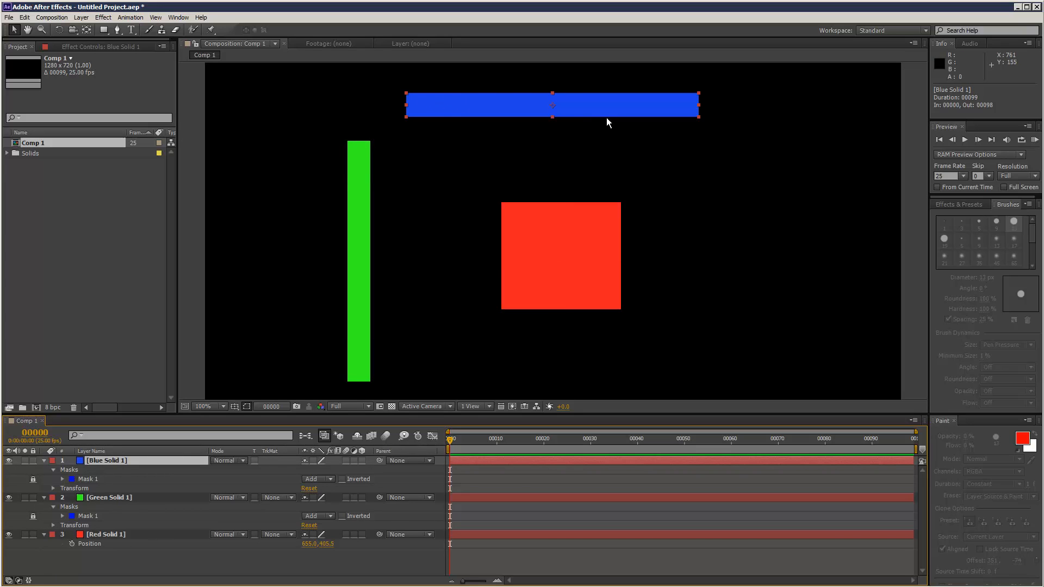
pyautogui.moveTo(572, 109)
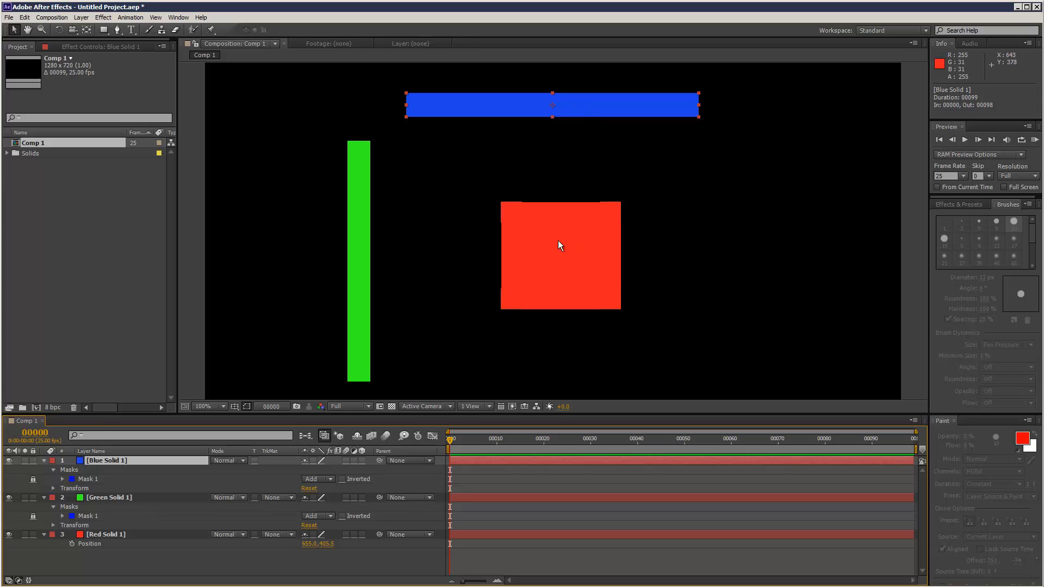
pyautogui.moveTo(587, 266)
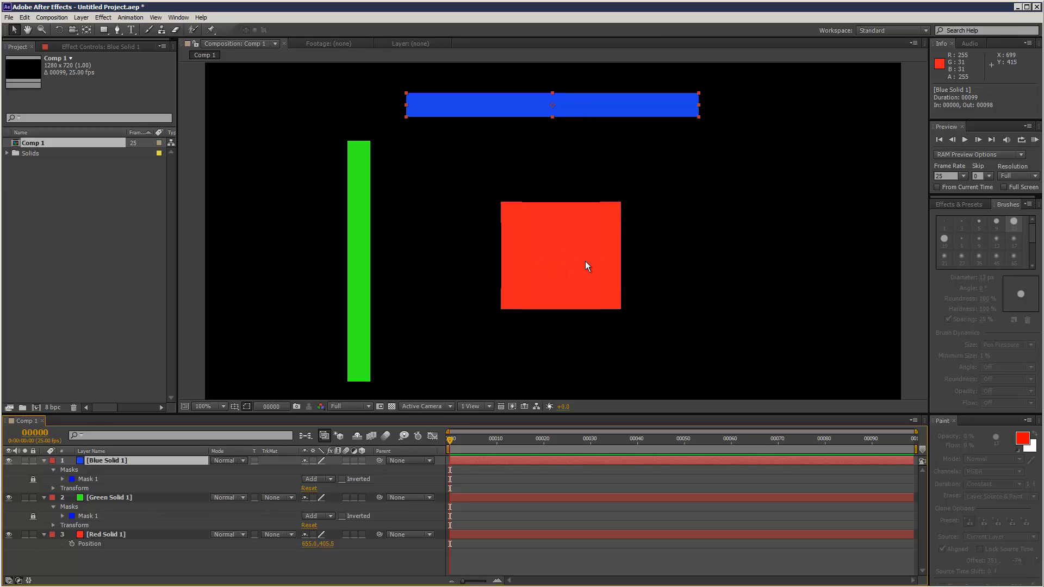
pyautogui.moveTo(442, 119)
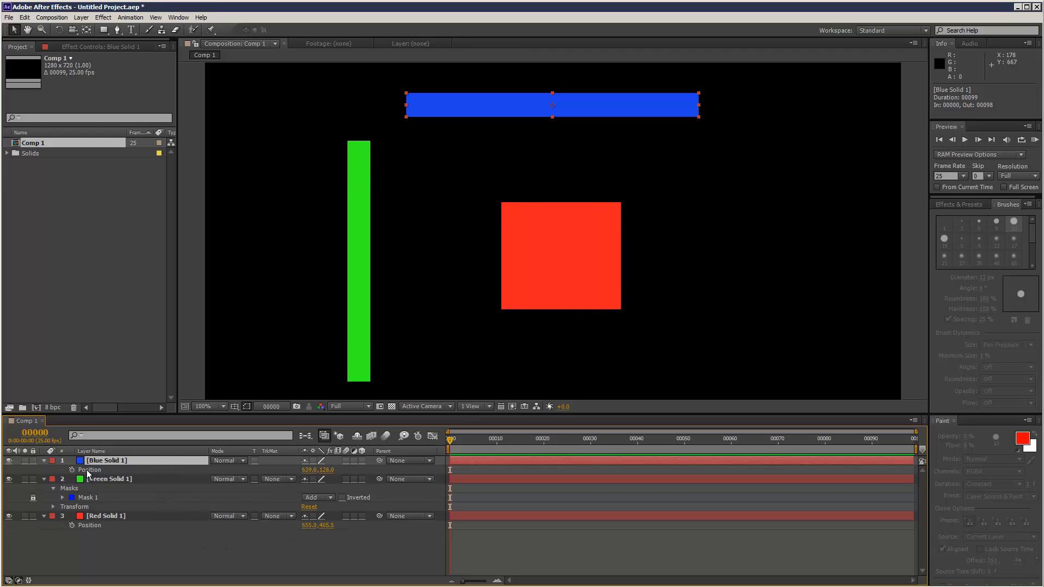
pyautogui.moveTo(72, 470)
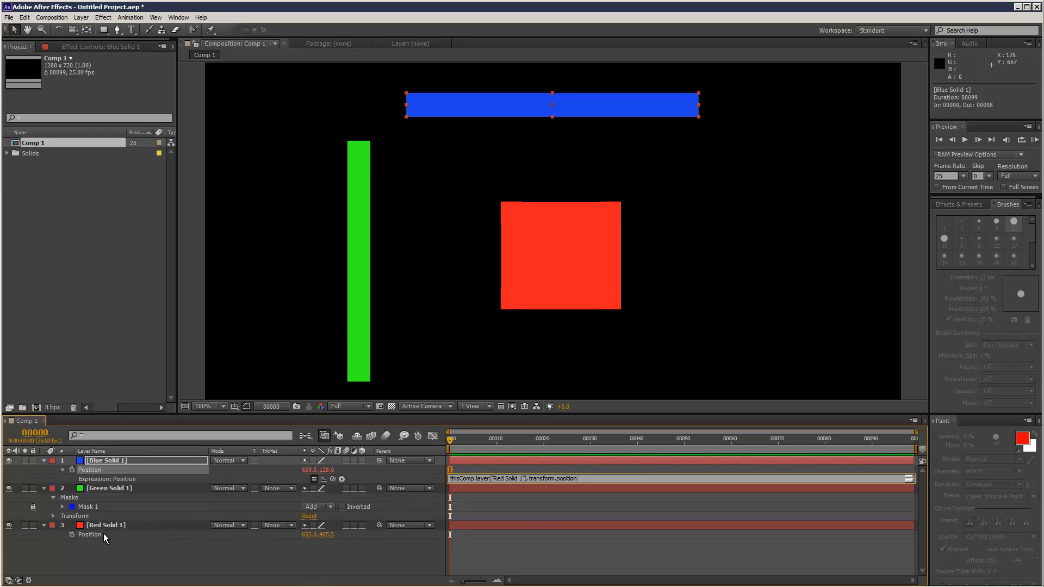
pyautogui.moveTo(503, 569)
pyautogui.write('yval = ')
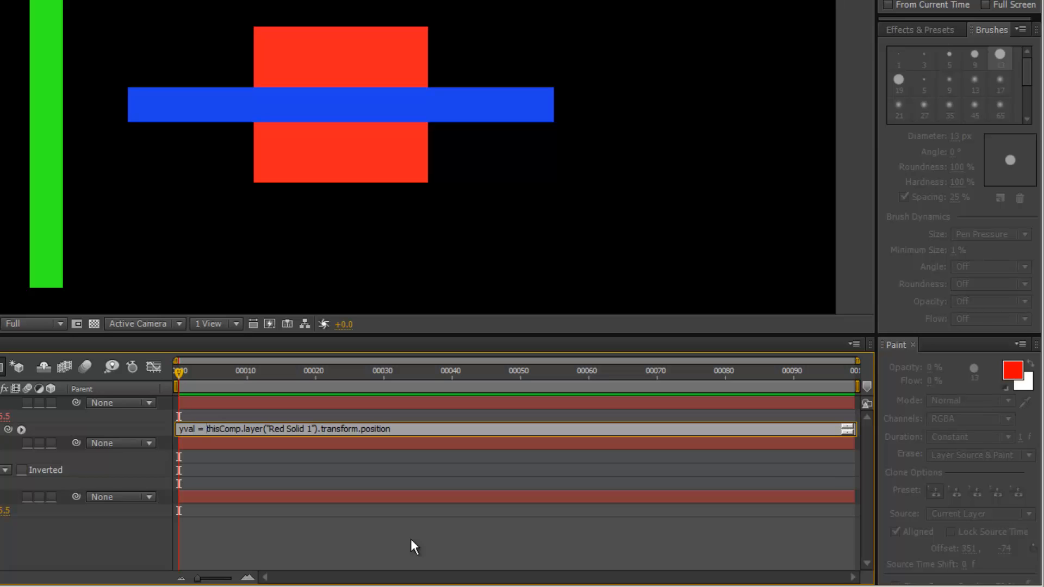
# - Define yval as value[1] and xval from the red square's position[0]
pyautogui.write('value')
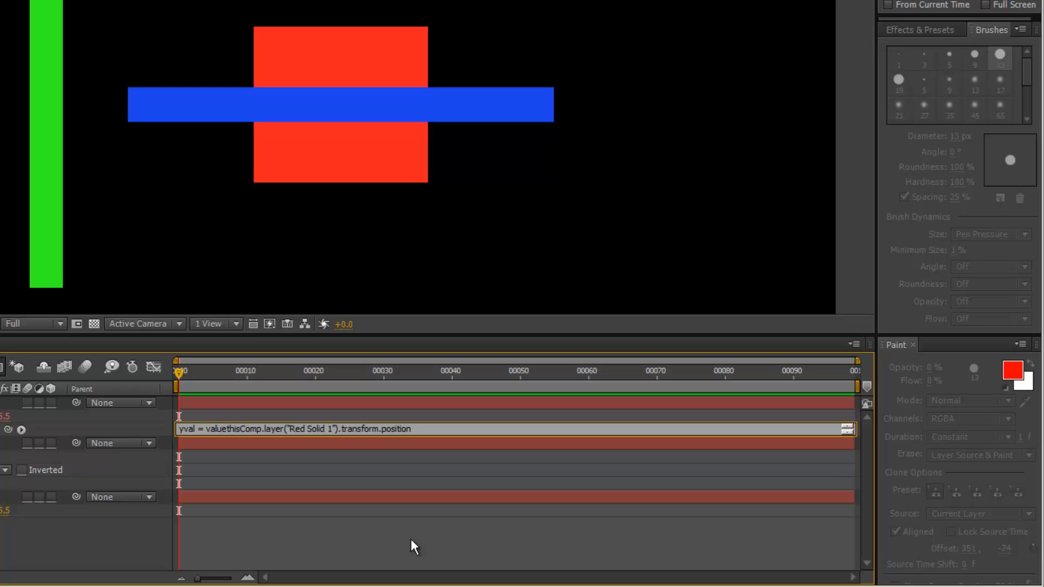
pyautogui.write('[1];')
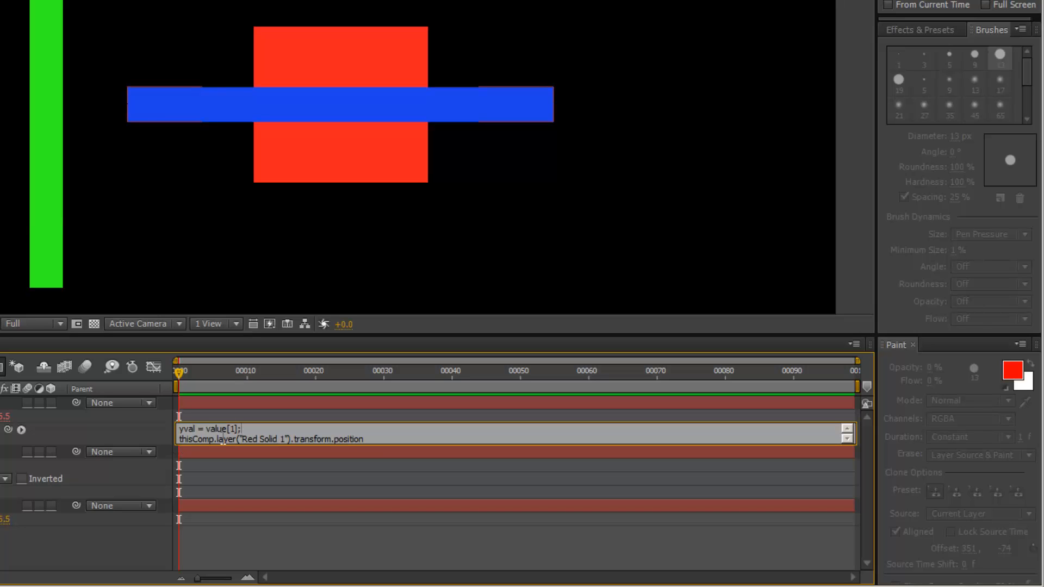
pyautogui.moveTo(246, 465)
pyautogui.write('xval = ')
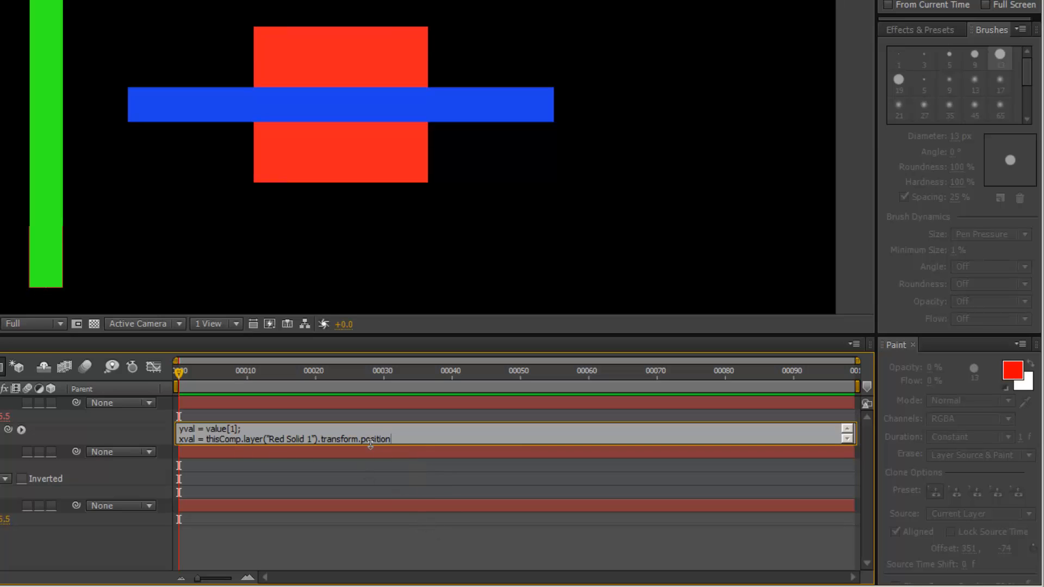
pyautogui.moveTo(480, 583)
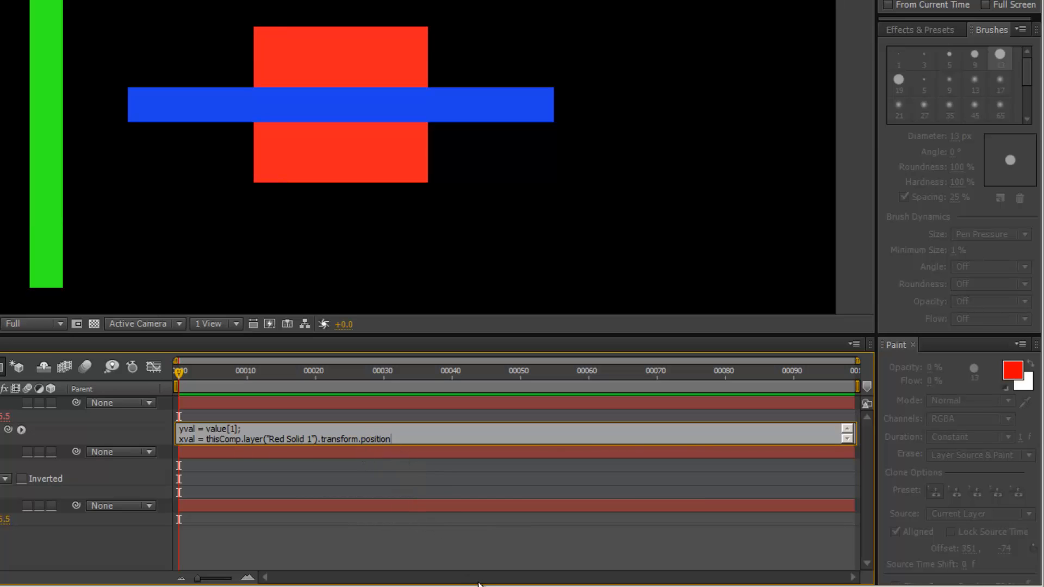
pyautogui.write('[')
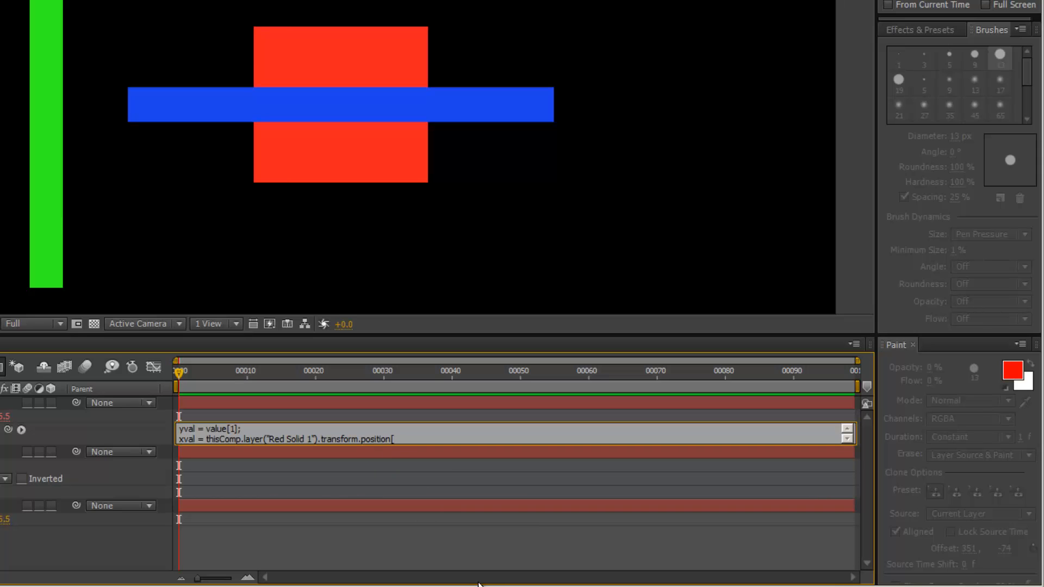
pyautogui.write('0]')
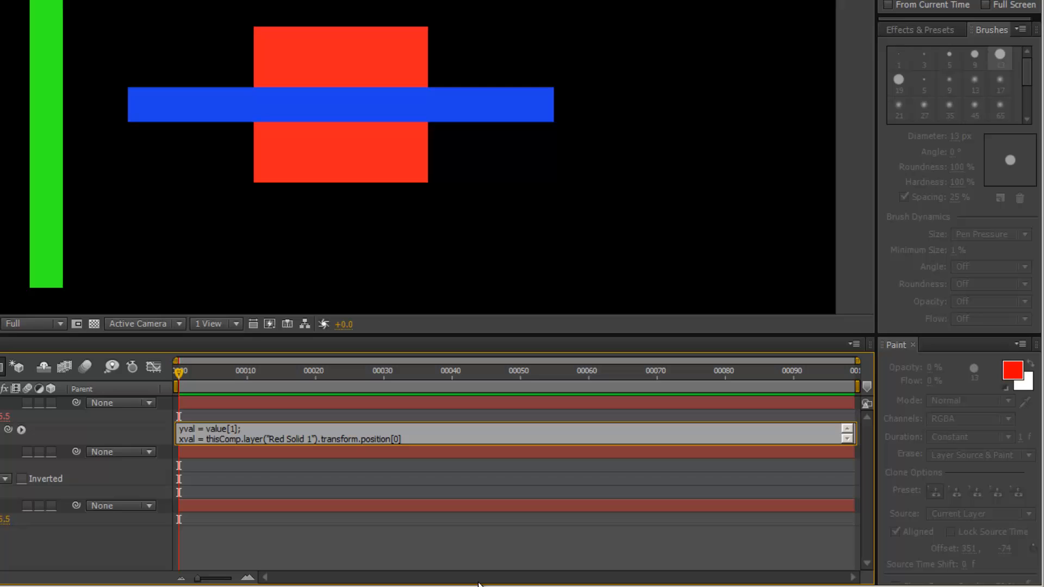
pyautogui.write(';')
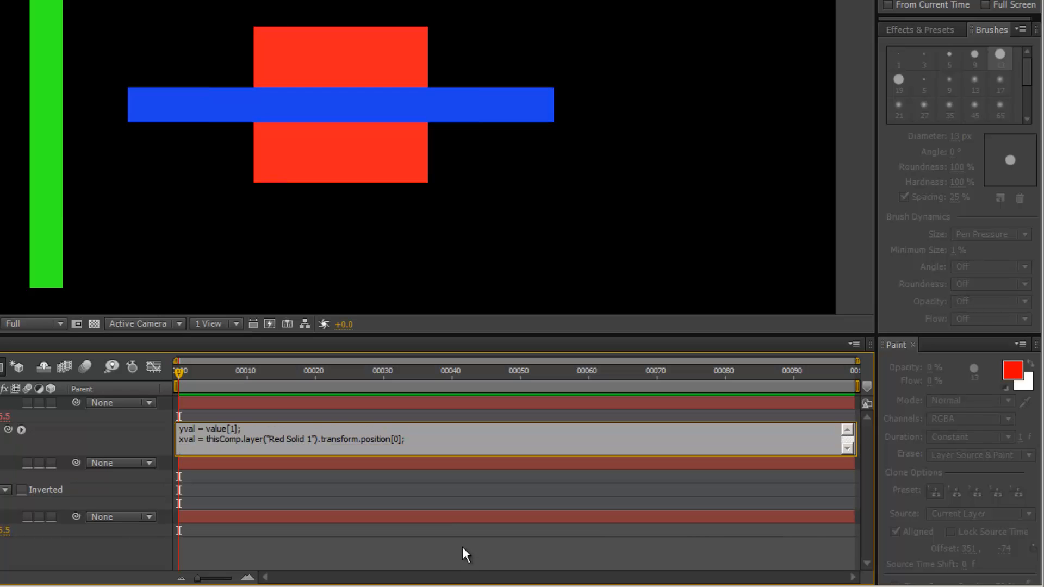
# - Add [xval,yval] as the expression's returned position
pyautogui.write('[')
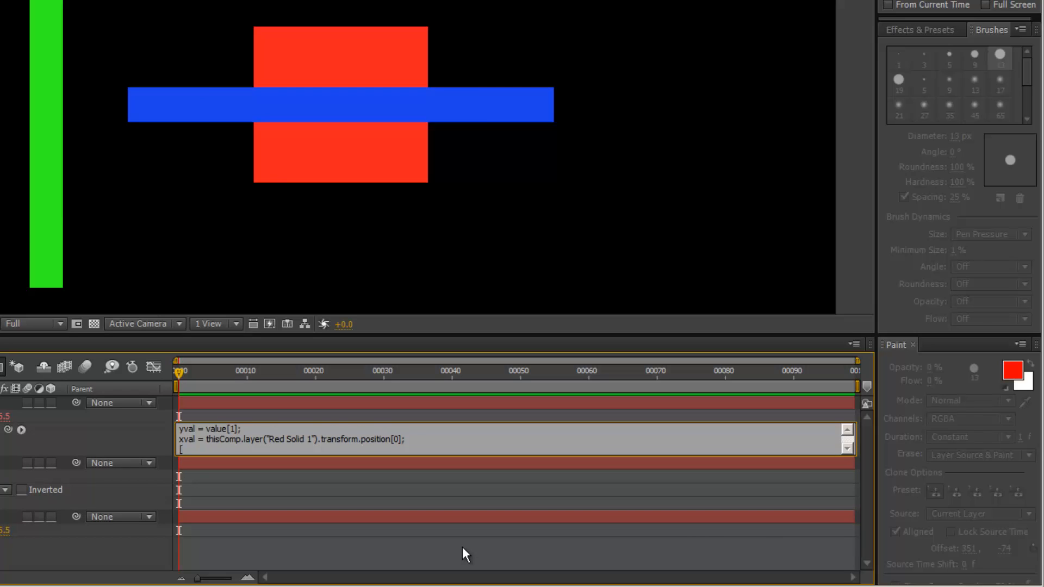
pyautogui.write('xval')
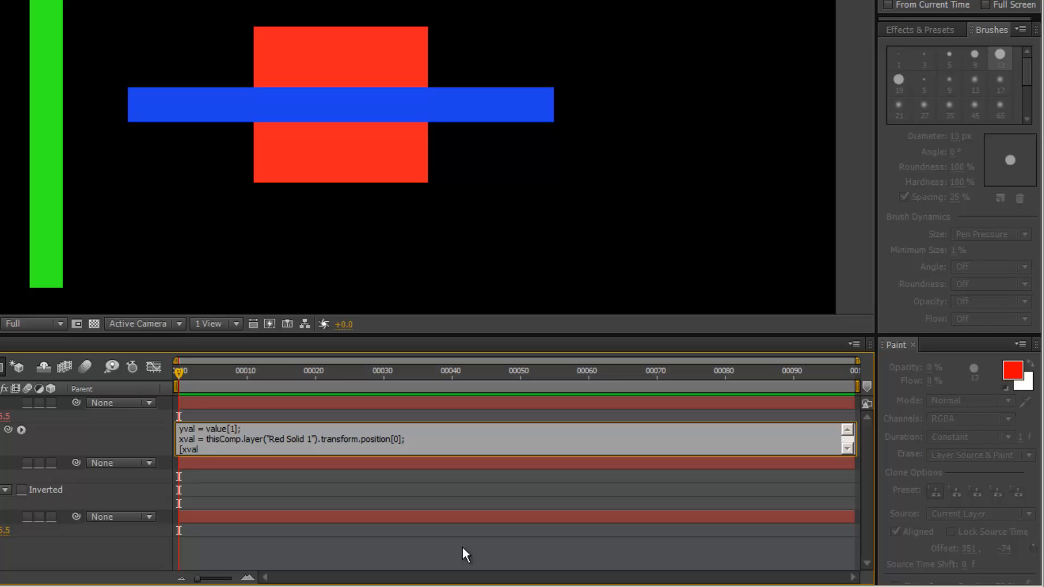
pyautogui.write(',yva')
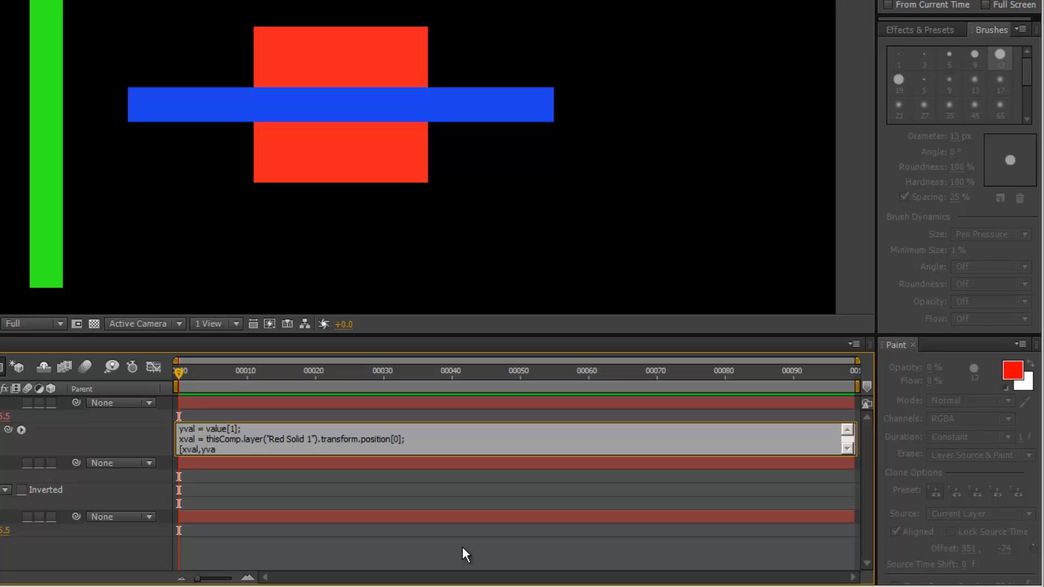
pyautogui.write(']')
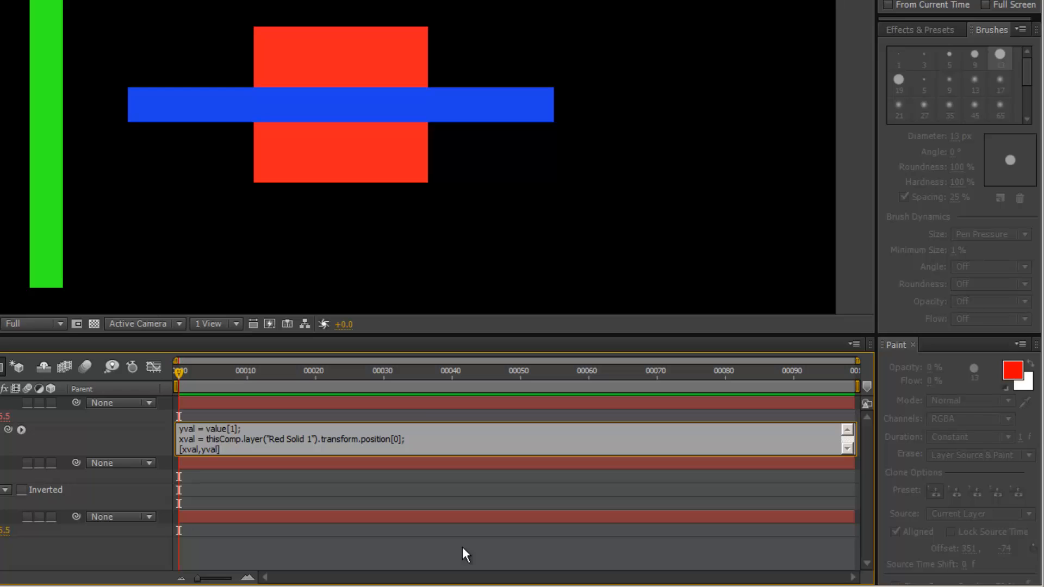
pyautogui.moveTo(260, 489)
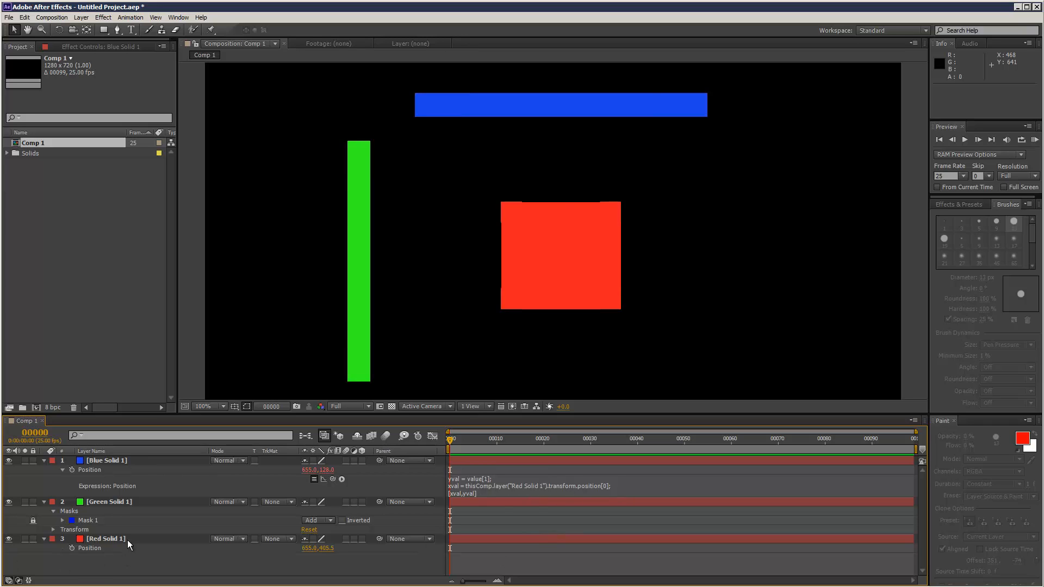
# - Drag Red Solid 1 sideways and up and down to check the blue bar tracks X
pyautogui.click(104, 539)
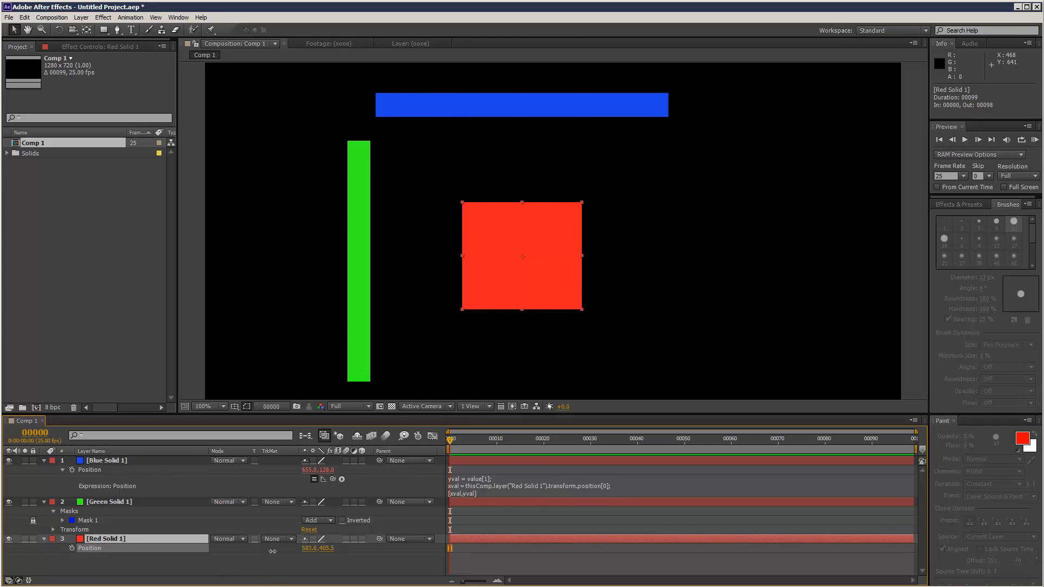
pyautogui.moveTo(522, 256); pyautogui.dragTo(527, 256)
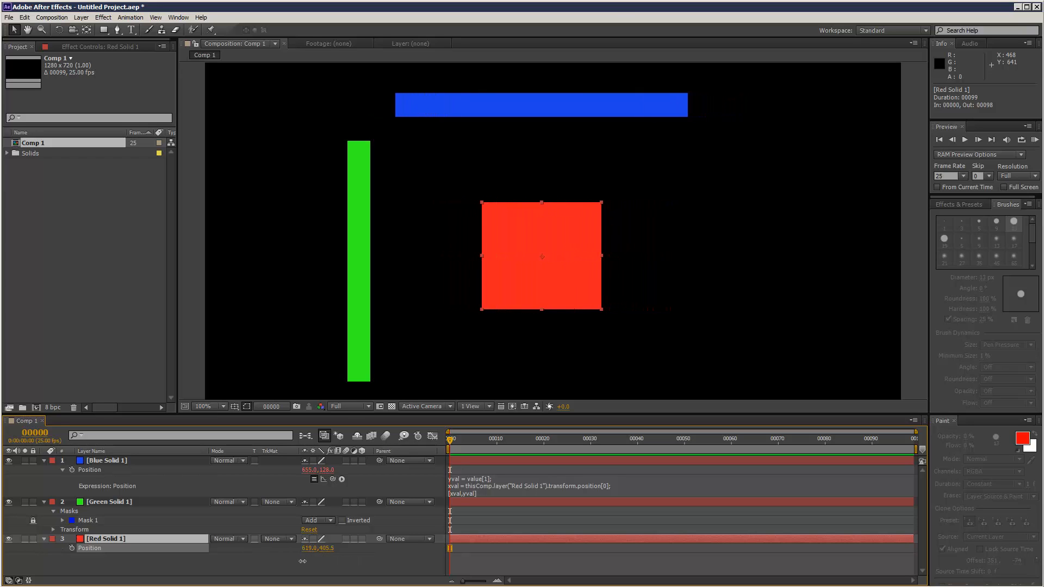
pyautogui.moveTo(542, 257); pyautogui.dragTo(542, 295)
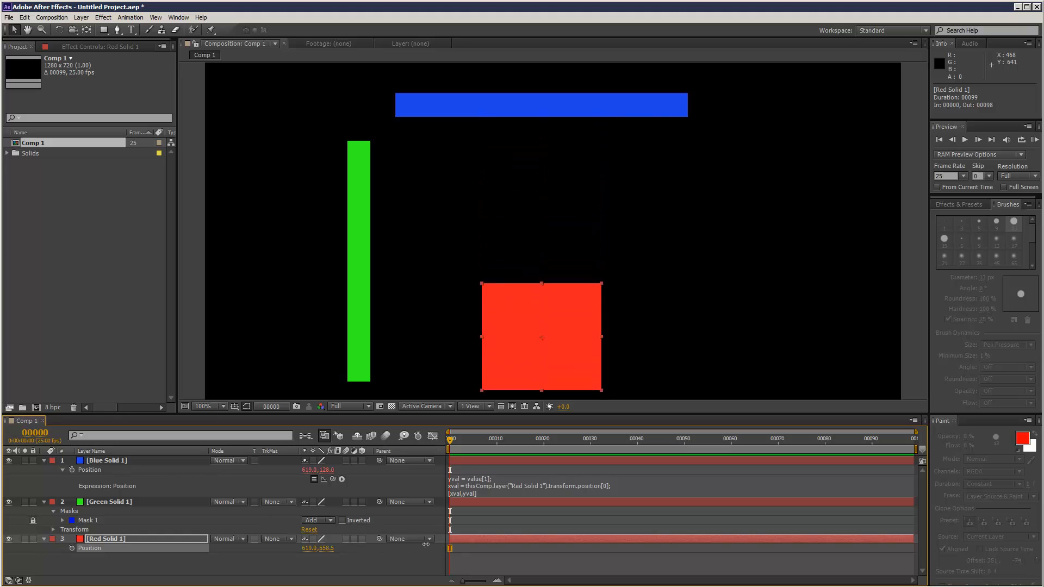
pyautogui.moveTo(542, 336); pyautogui.dragTo(542, 262)
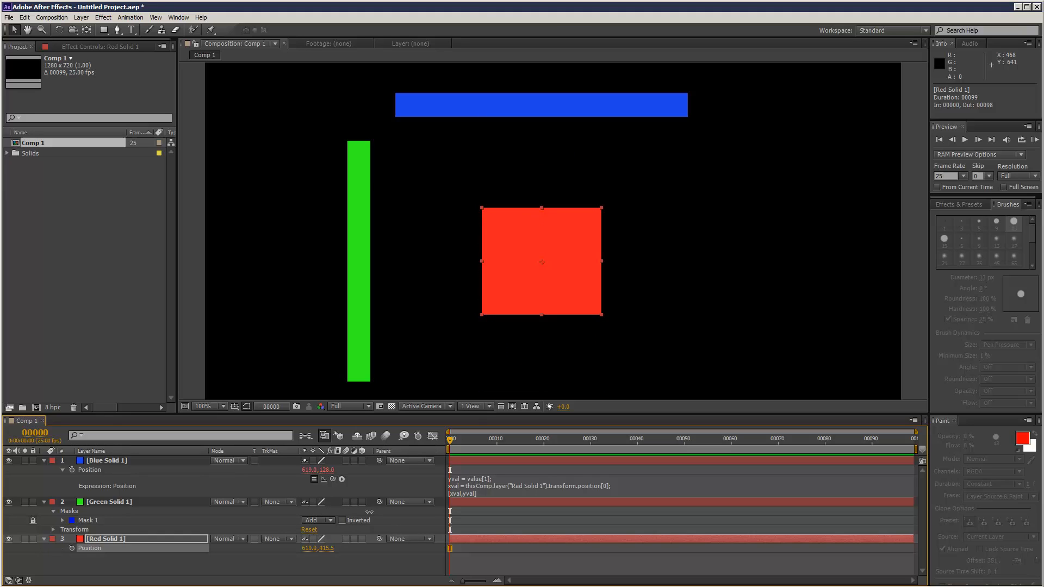
pyautogui.moveTo(671, 385)
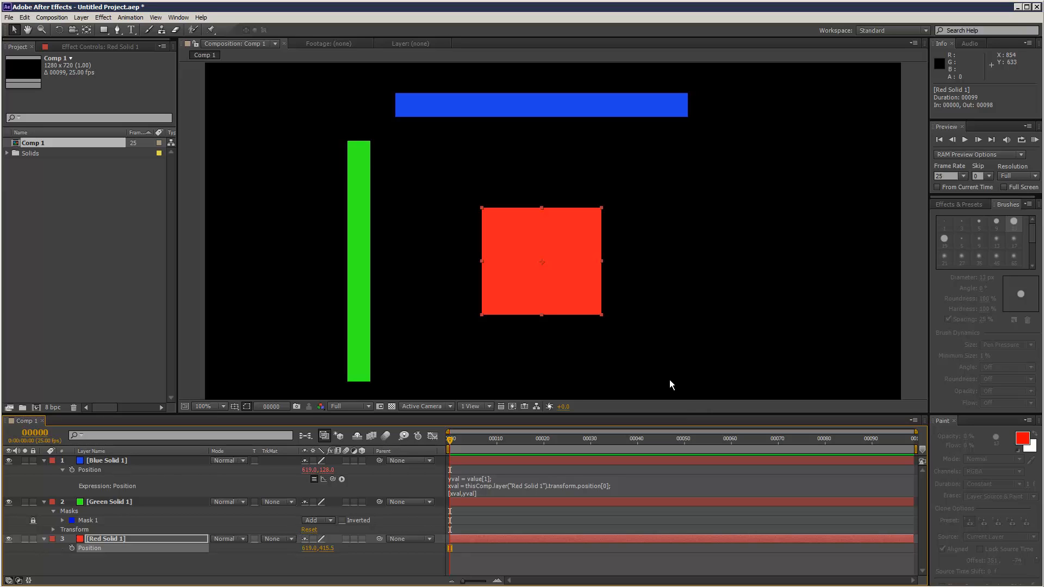
pyautogui.moveTo(492, 476)
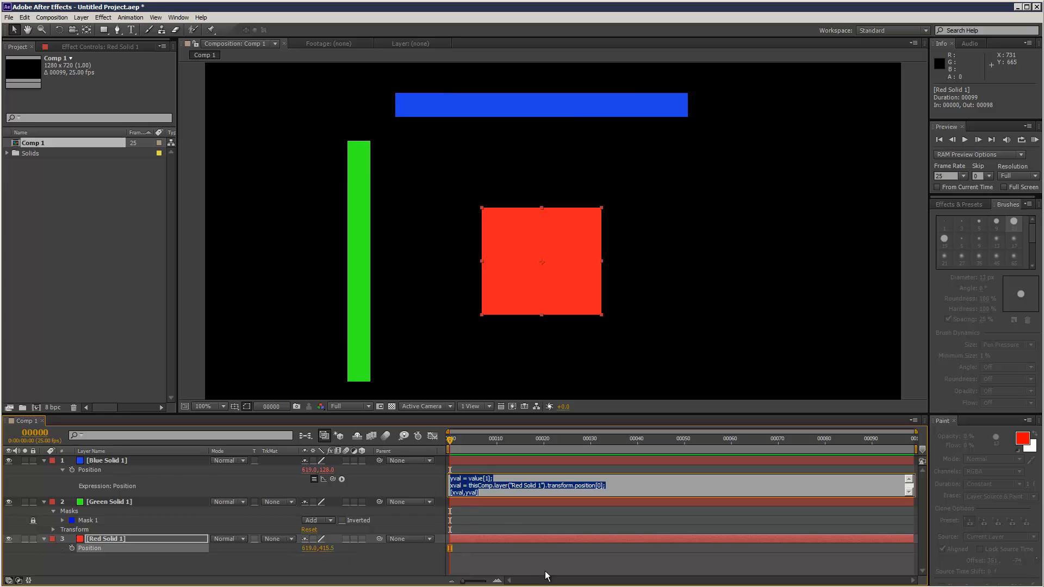
# - Give Green Solid 1 a position expression ending with [xval,yval]
pyautogui.click(107, 501)
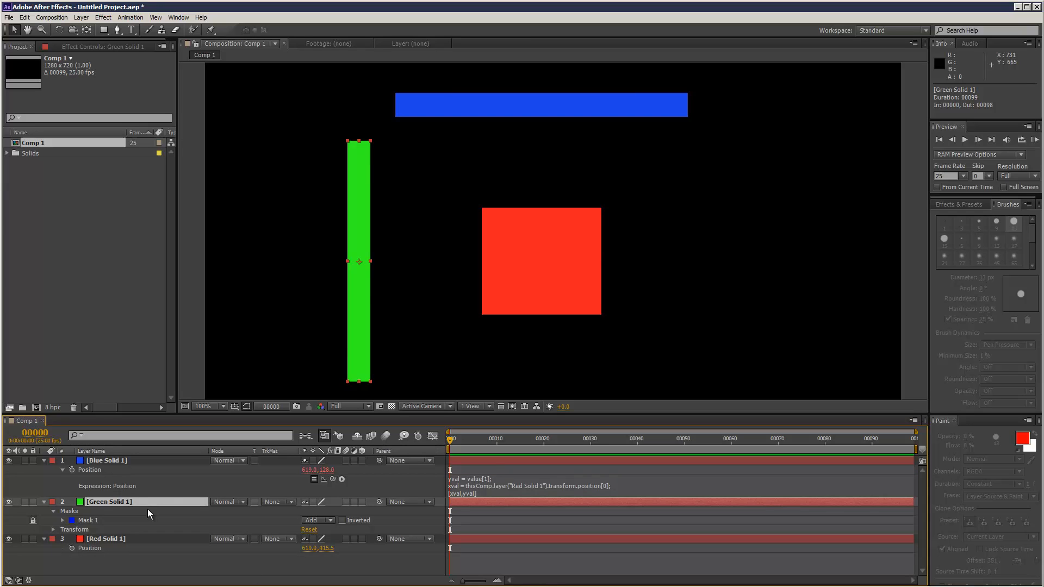
pyautogui.moveTo(384, 122)
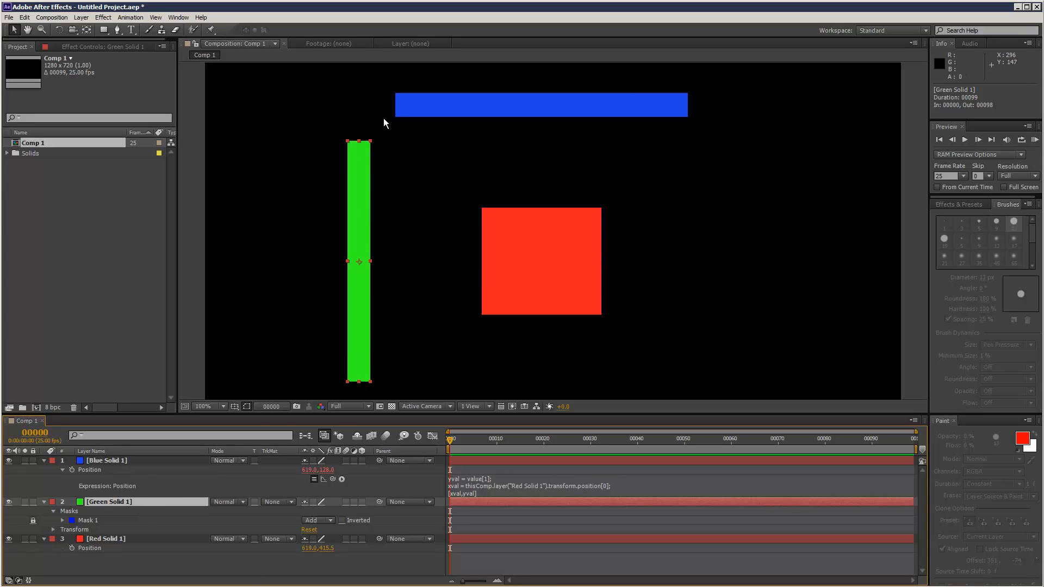
pyautogui.moveTo(163, 505)
pyautogui.write('yval = value[1];')
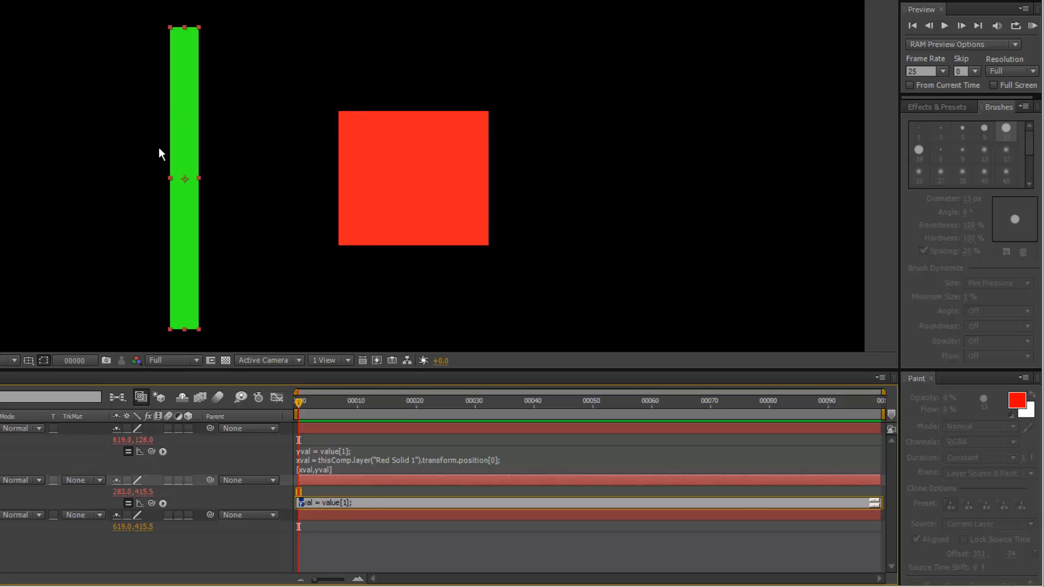
pyautogui.moveTo(355, 151)
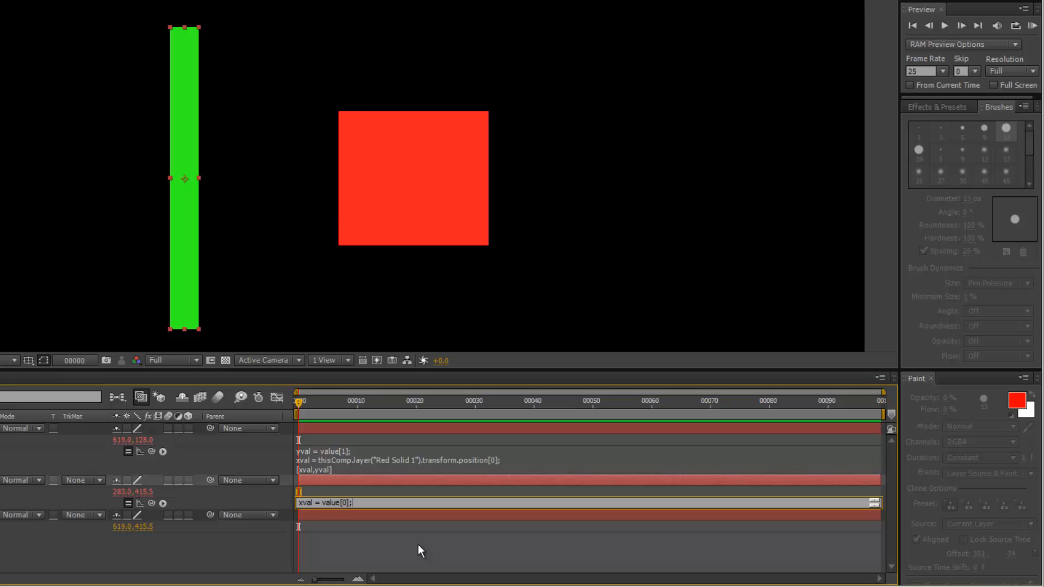
pyautogui.moveTo(402, 547)
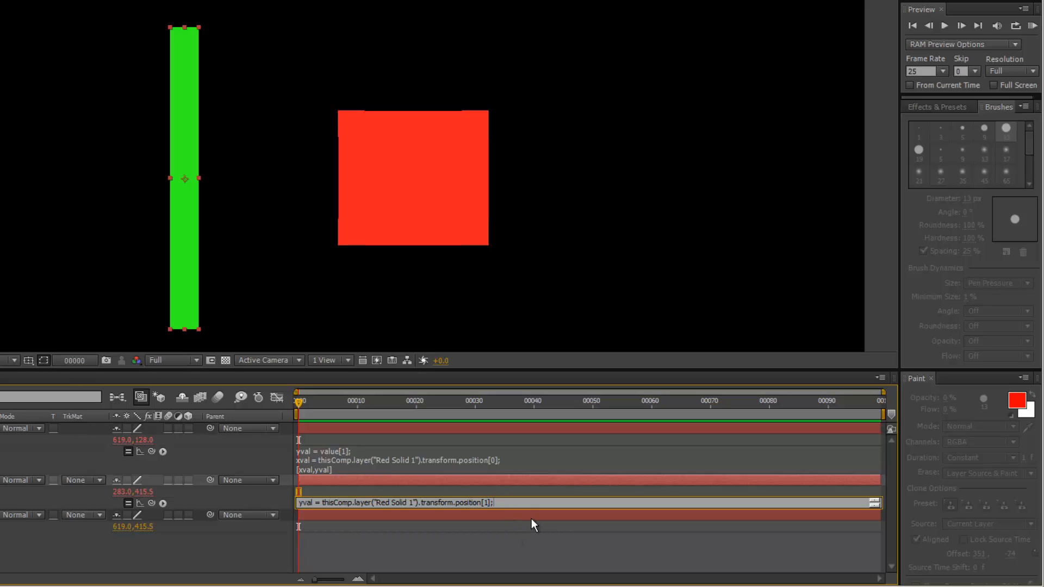
pyautogui.write('[xval,yval]')
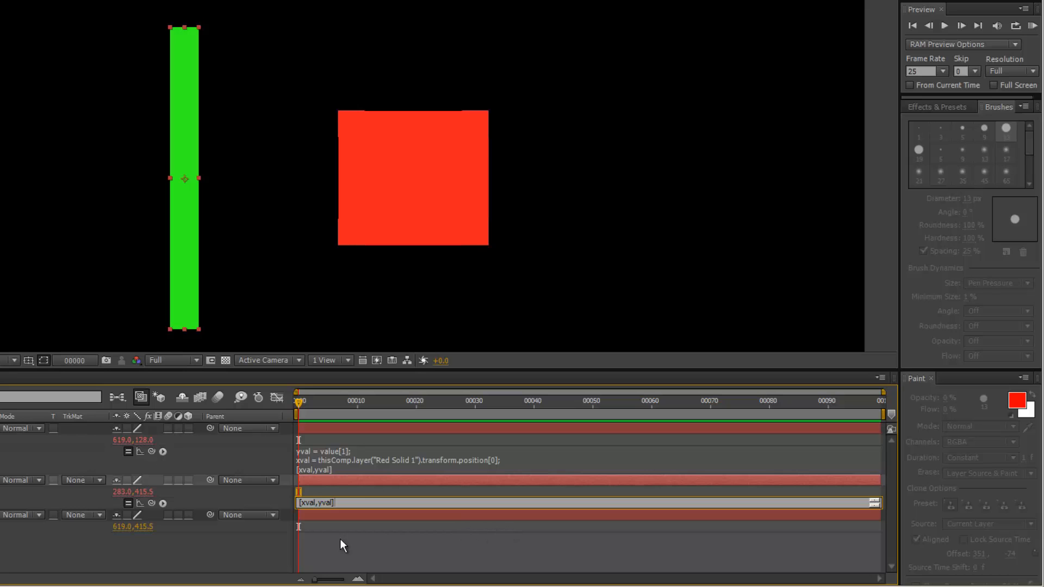
pyautogui.moveTo(320, 517)
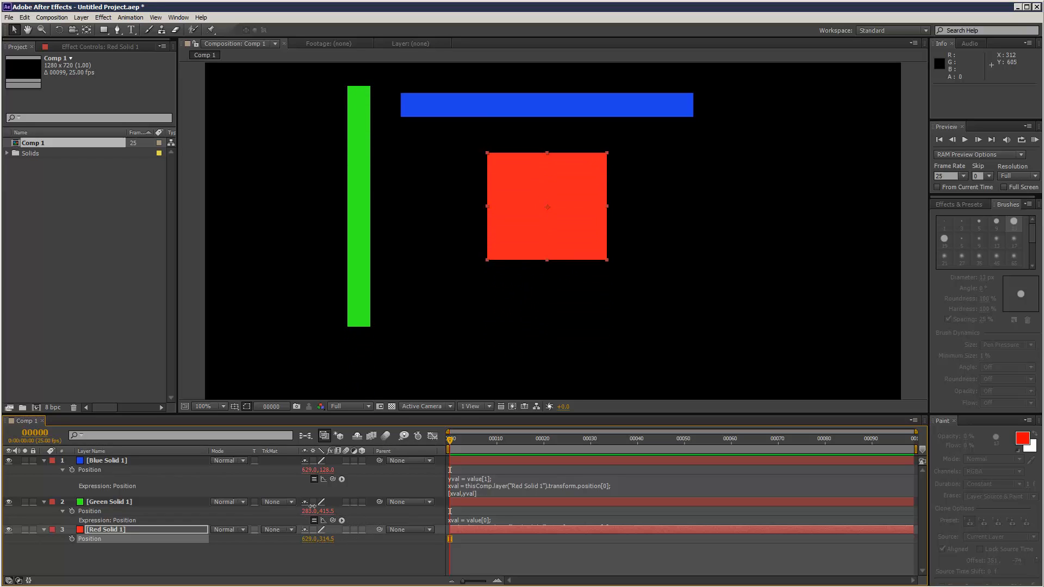
# - Drag the red square and set yval = thisComp.layer("Red Solid 1").transform.position[1];
pyautogui.moveTo(548, 208); pyautogui.dragTo(509, 257)
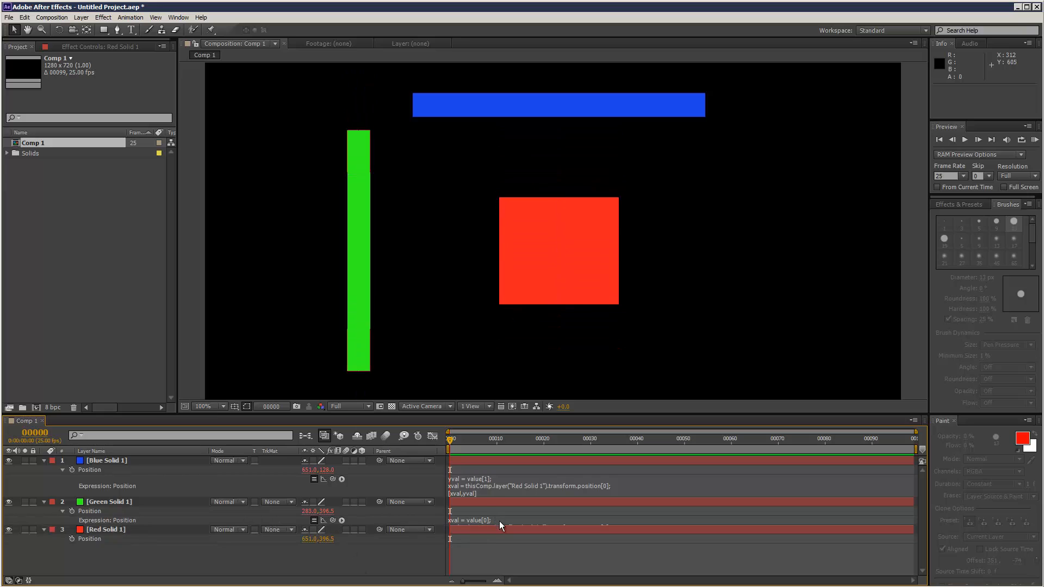
pyautogui.write('yval = thisComp.layer("Red Solid 1").transform.position[1];')
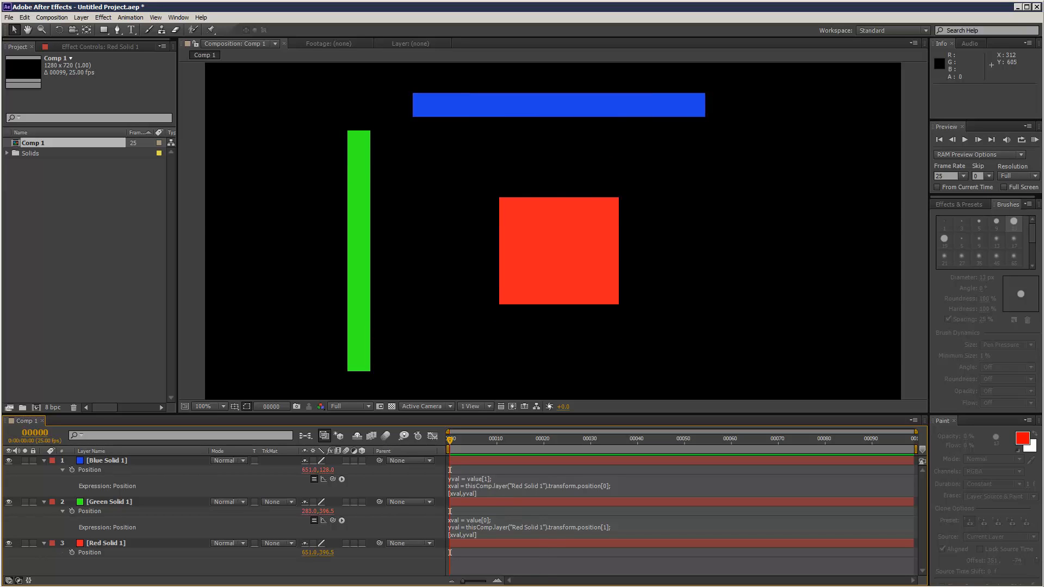